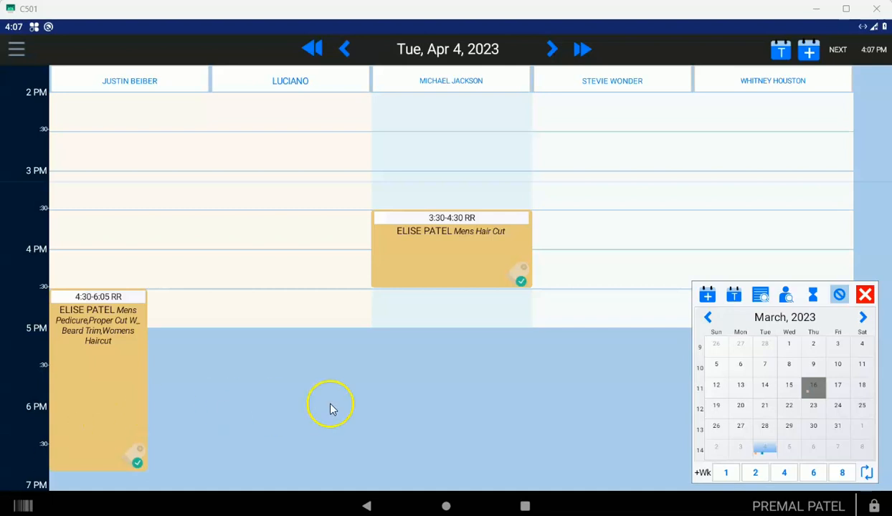
mouse_move(495, 372)
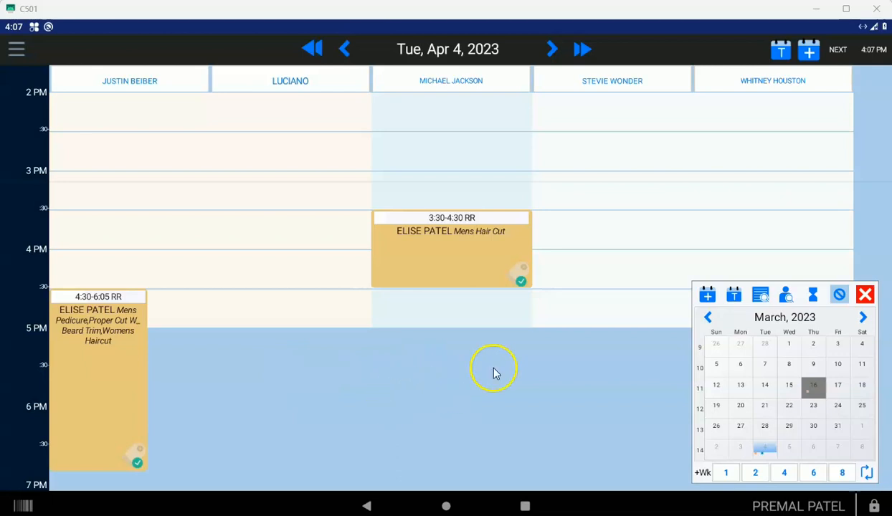
mouse_move(349, 358)
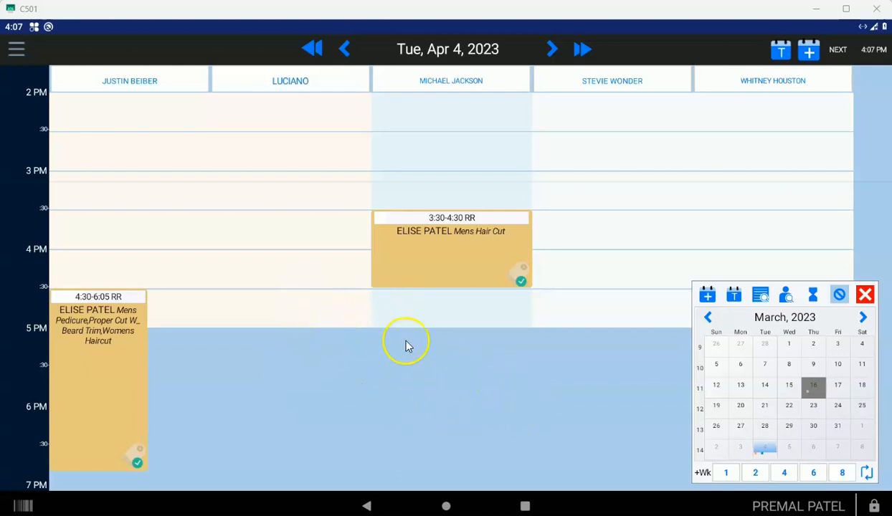
mouse_move(242, 335)
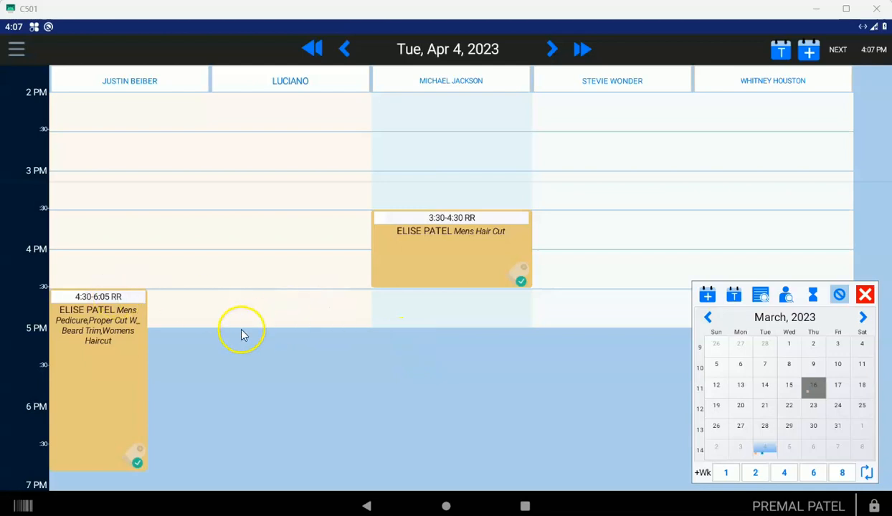
mouse_move(146, 161)
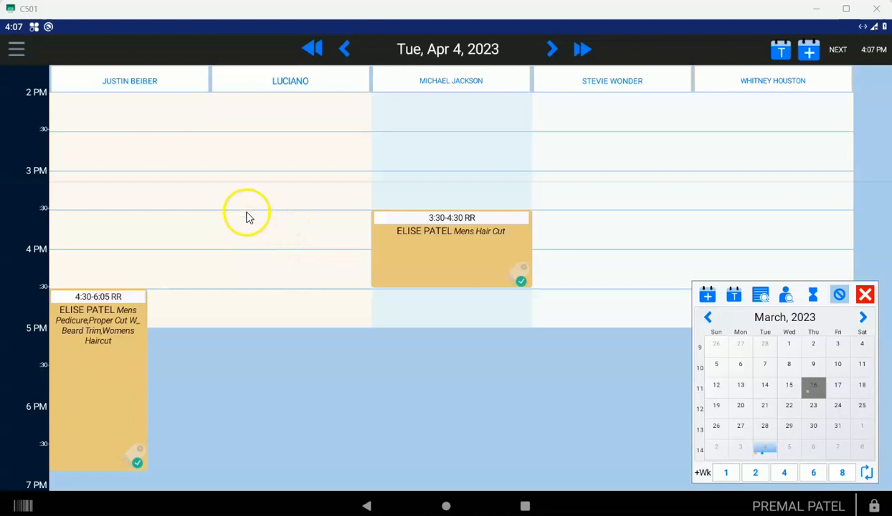
mouse_move(252, 189)
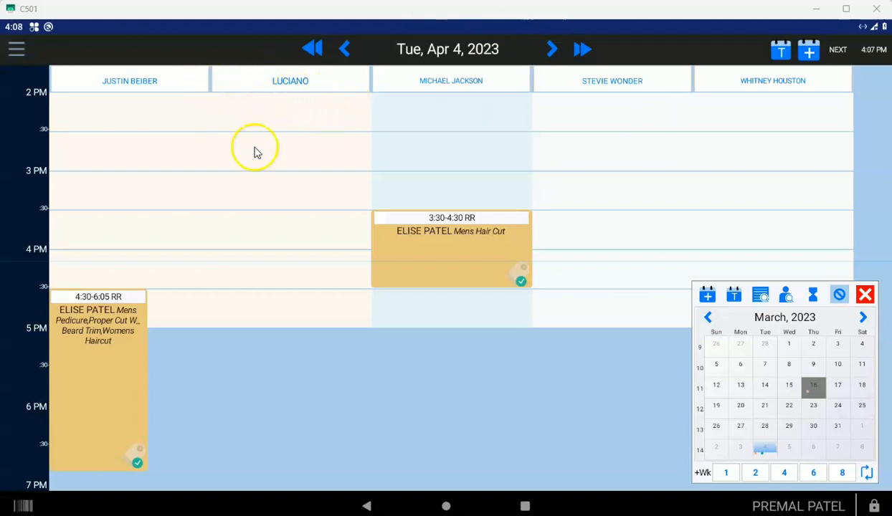
mouse_move(215, 138)
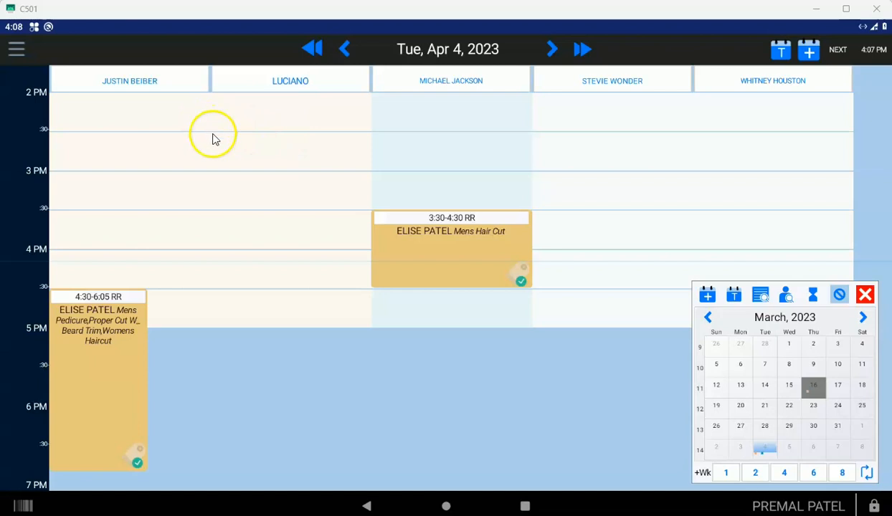
mouse_move(72, 60)
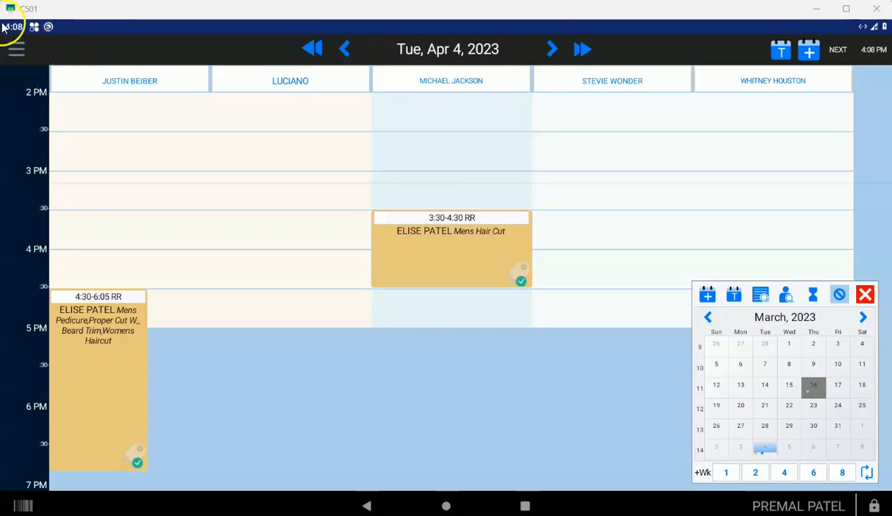
mouse_move(25, 92)
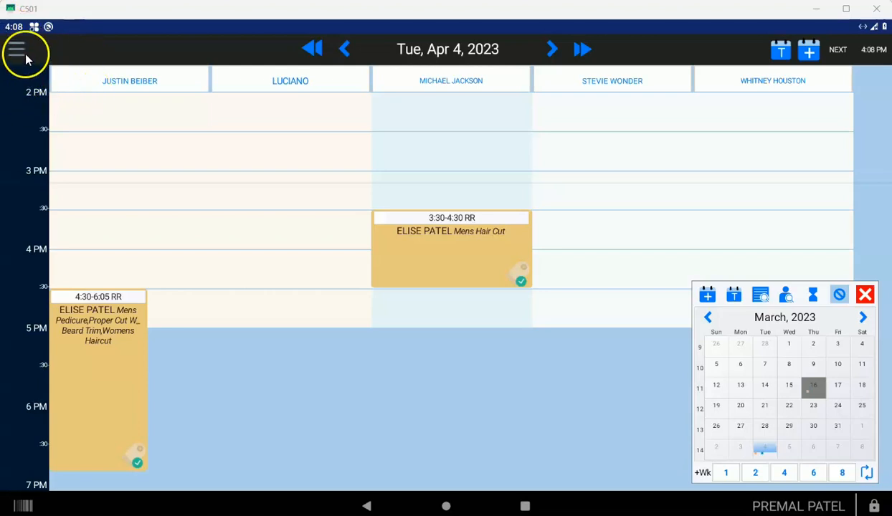
left_click(17, 49)
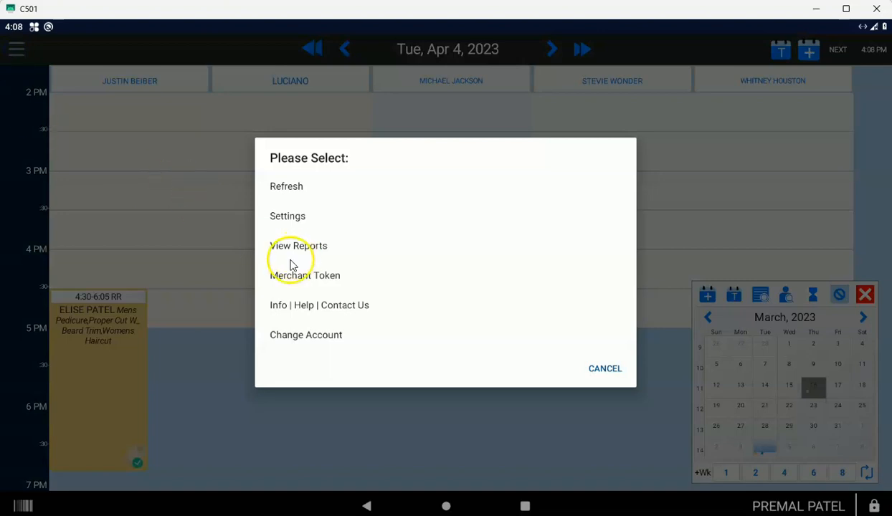
left_click(304, 304)
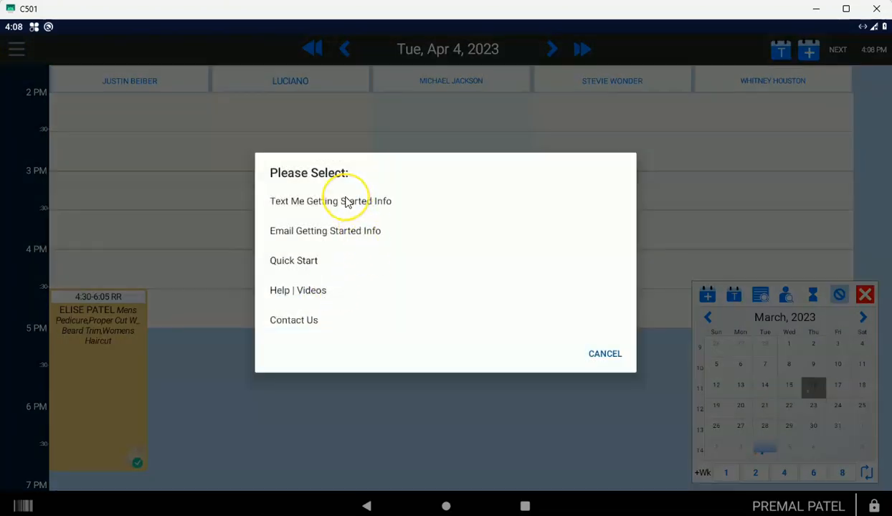
left_click(329, 201)
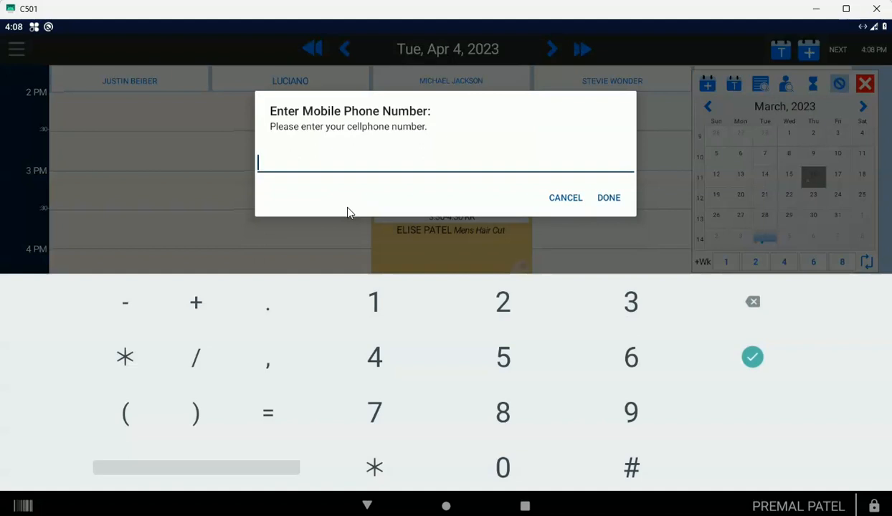
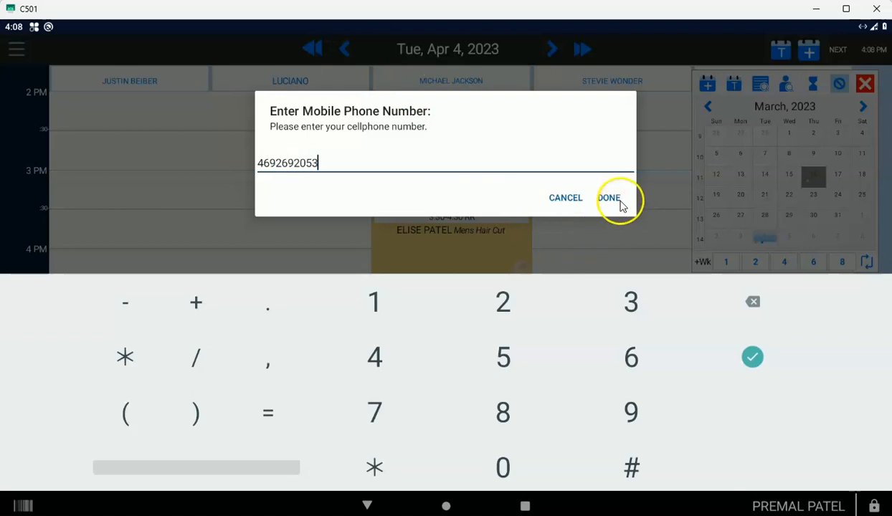
left_click(608, 198)
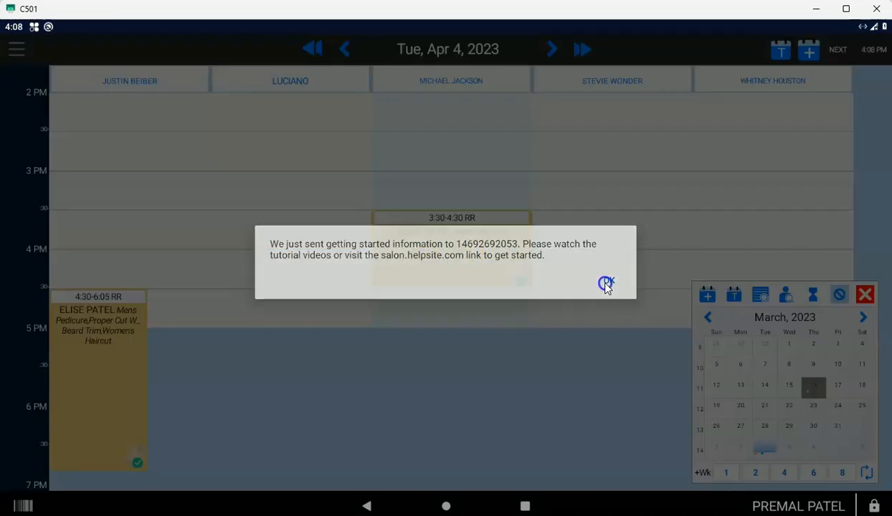
left_click(608, 281)
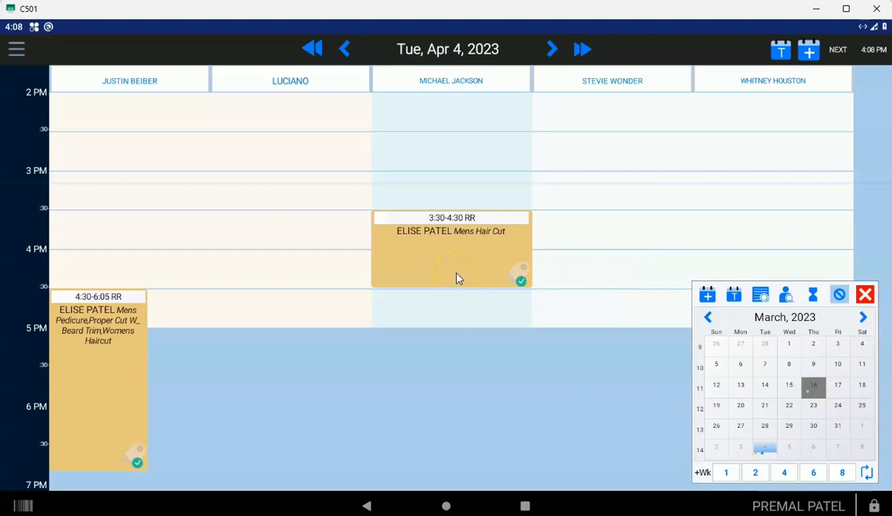
left_click(18, 49)
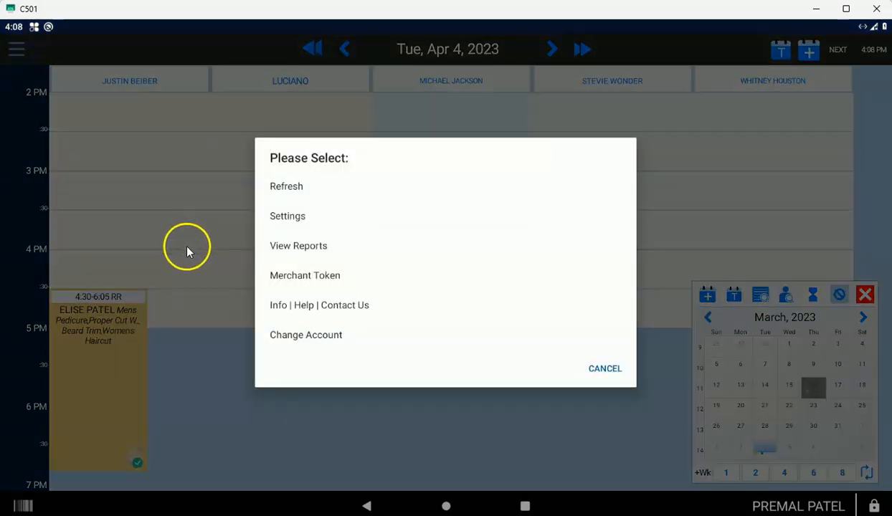
left_click(318, 304)
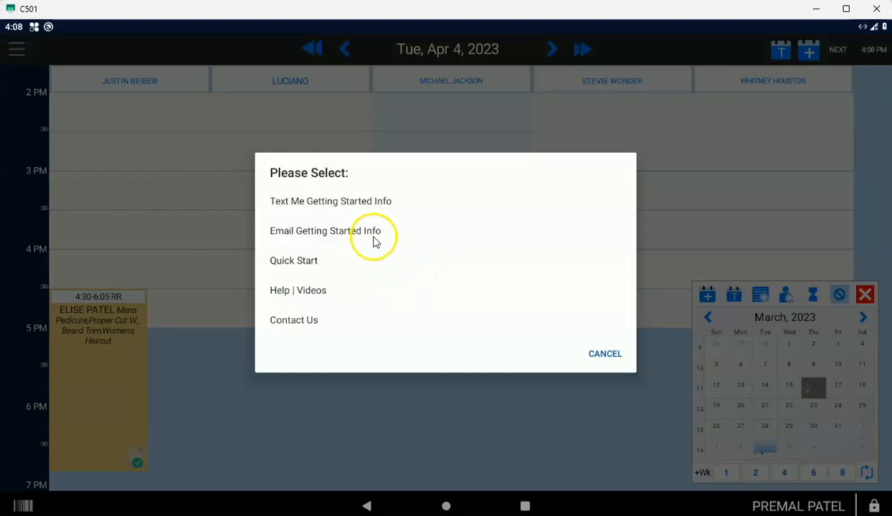
left_click(326, 229)
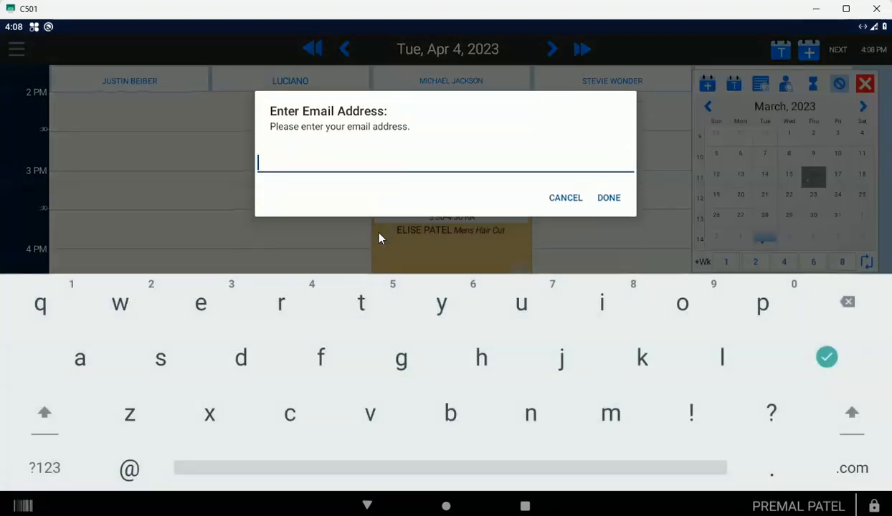
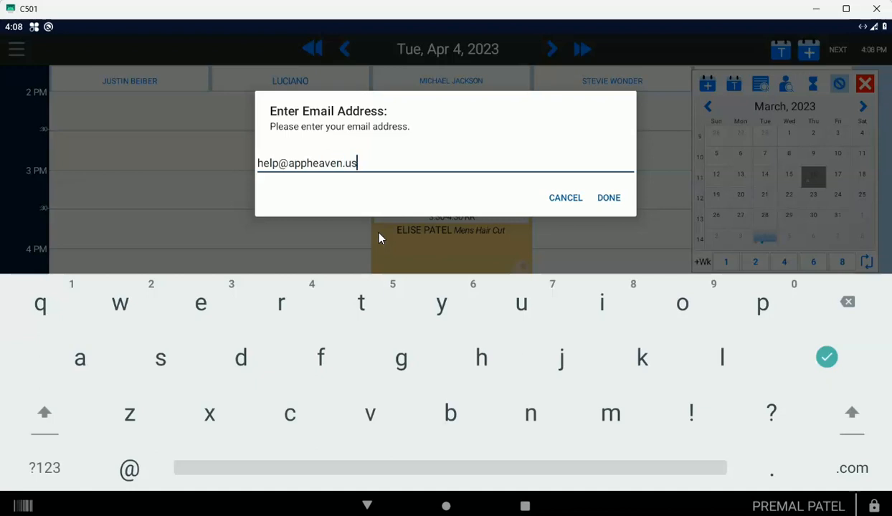
left_click(608, 198)
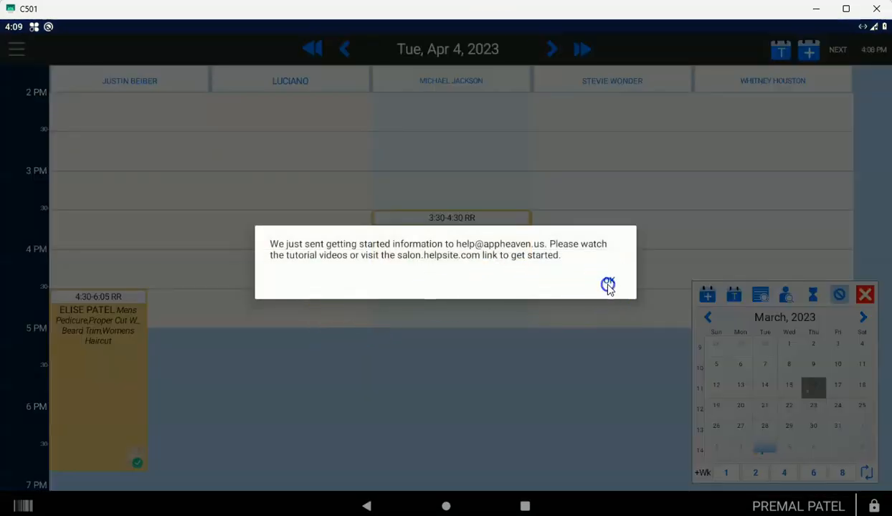
left_click(608, 286)
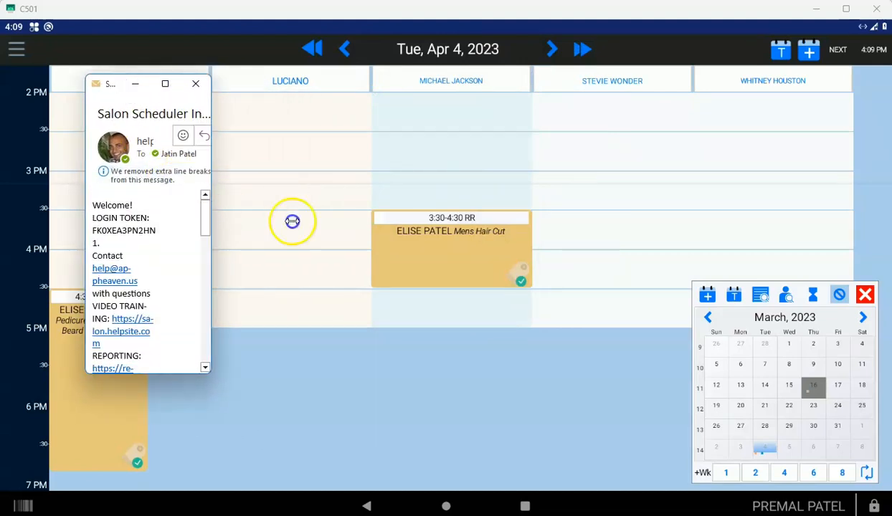
Maximize the Salon Scheduler Information email to read the login token and links
left_click(165, 83)
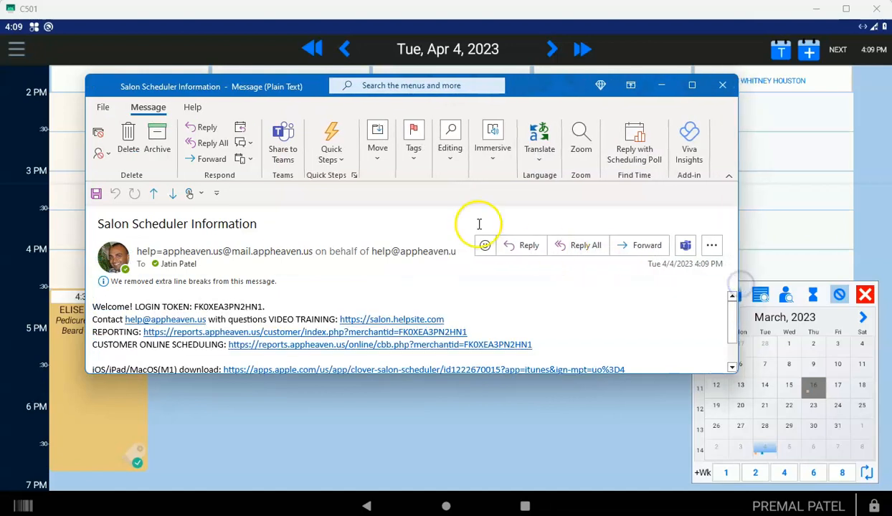
mouse_move(472, 374)
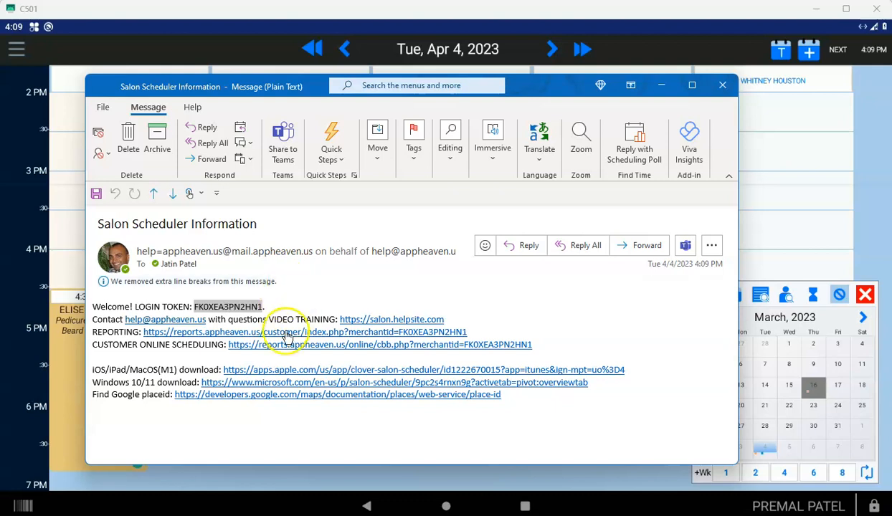
mouse_move(127, 318)
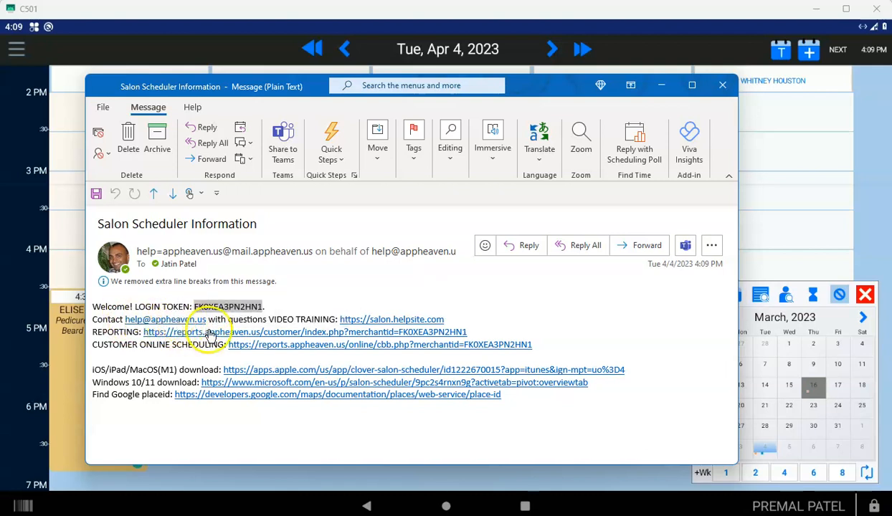
mouse_move(166, 318)
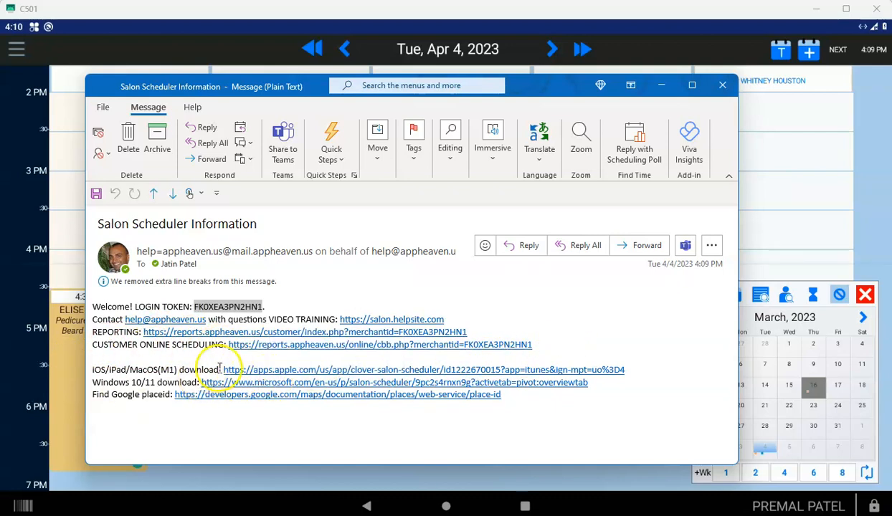
mouse_move(230, 370)
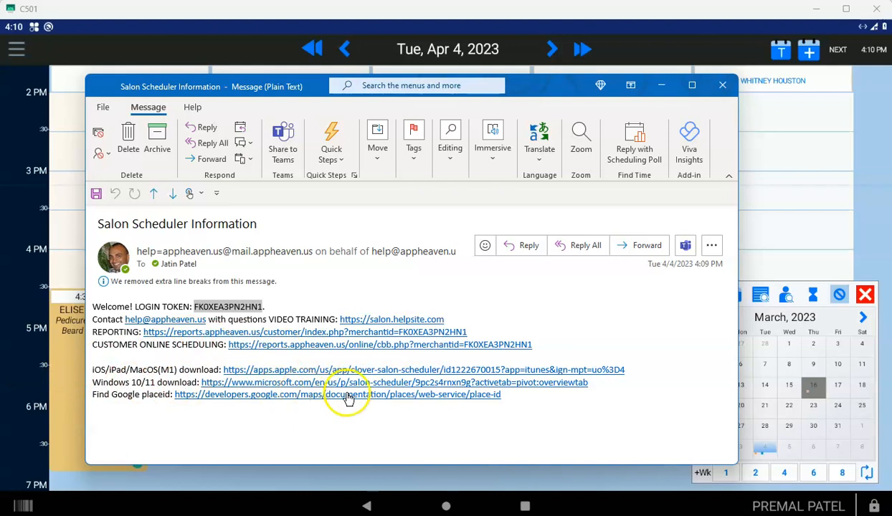
mouse_move(380, 386)
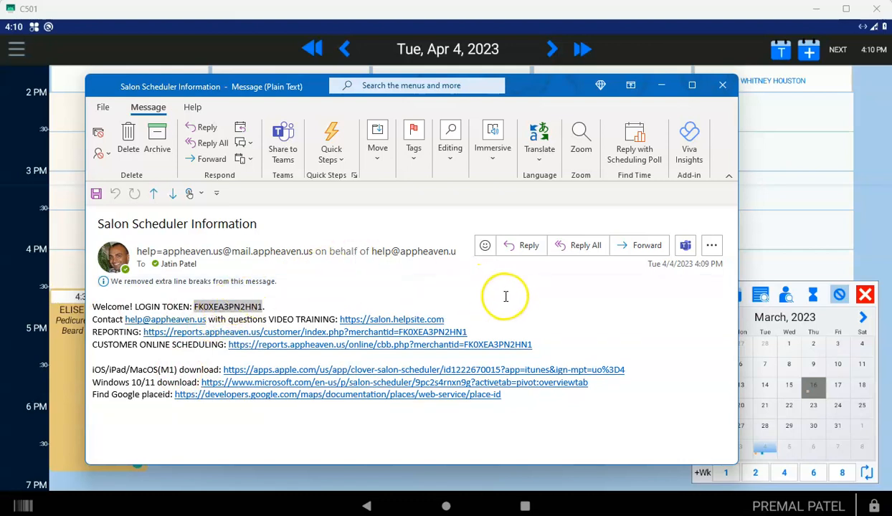
mouse_move(433, 185)
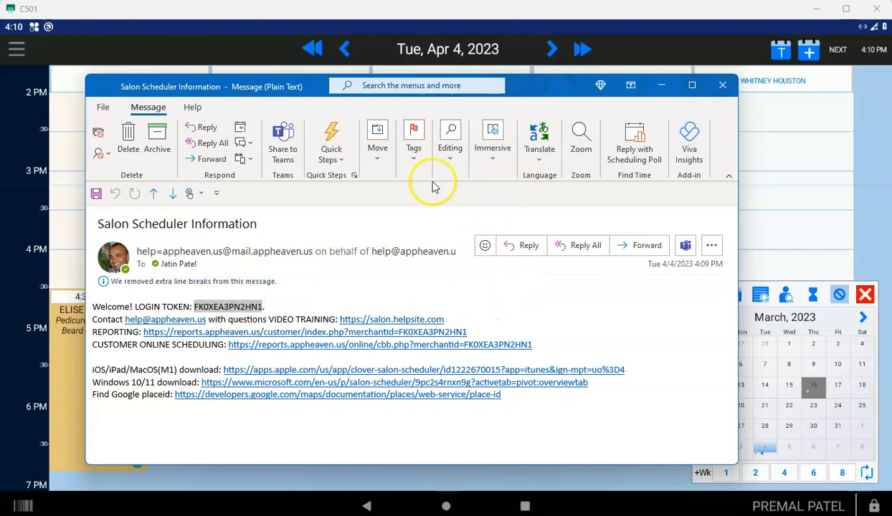
mouse_move(551, 218)
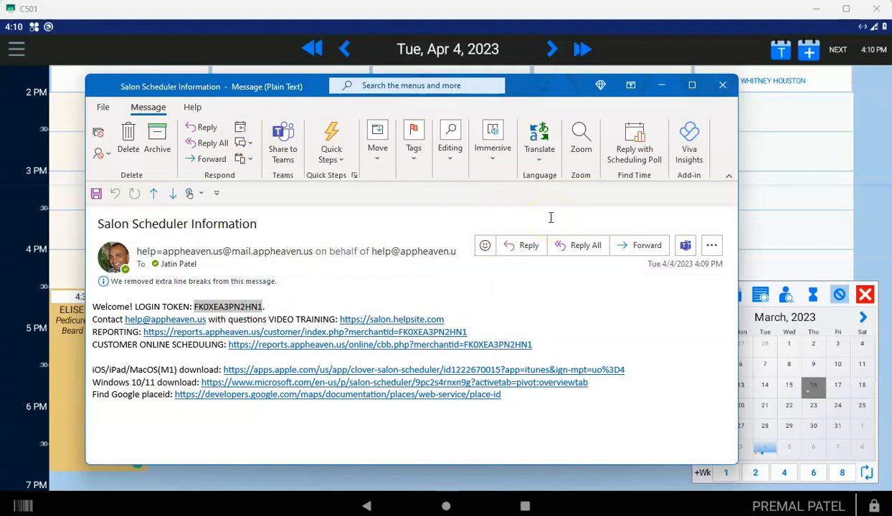
mouse_move(637, 186)
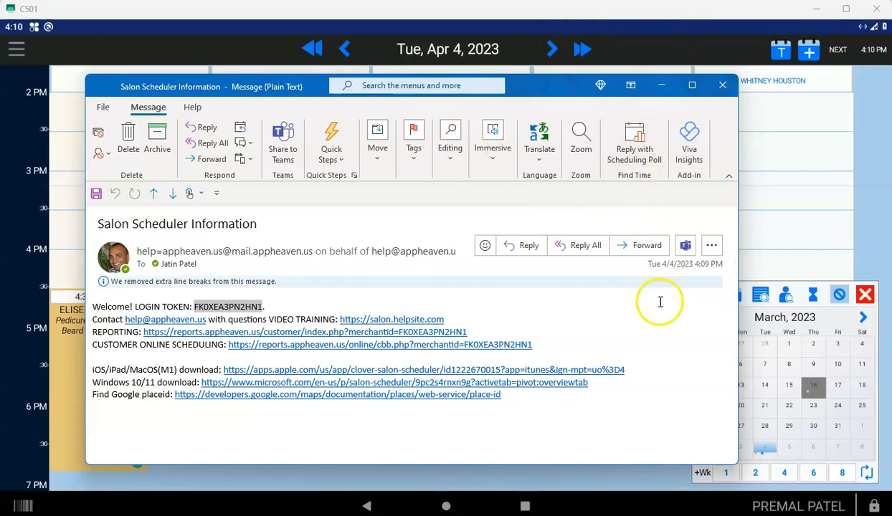
mouse_move(451, 461)
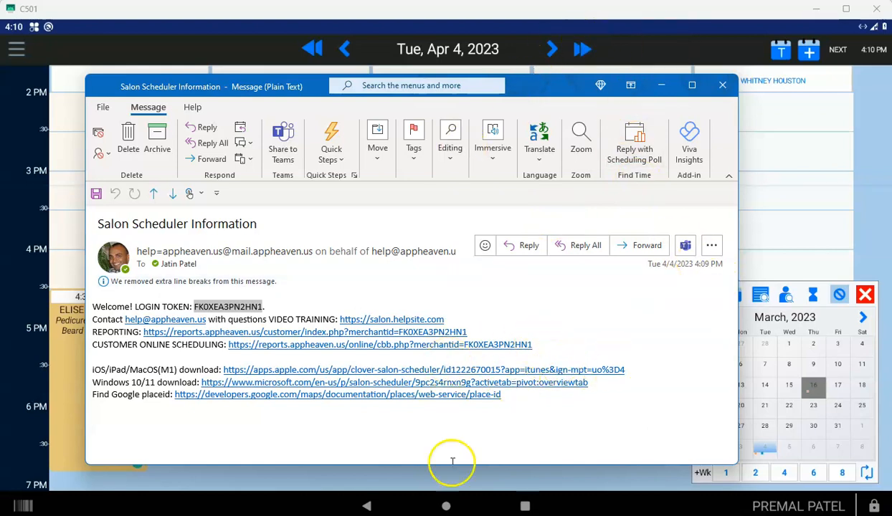
mouse_move(341, 307)
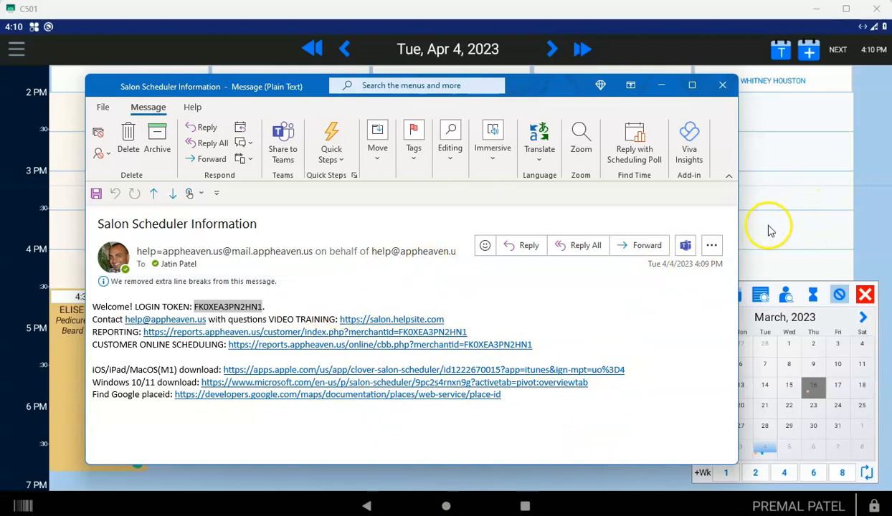
mouse_move(683, 287)
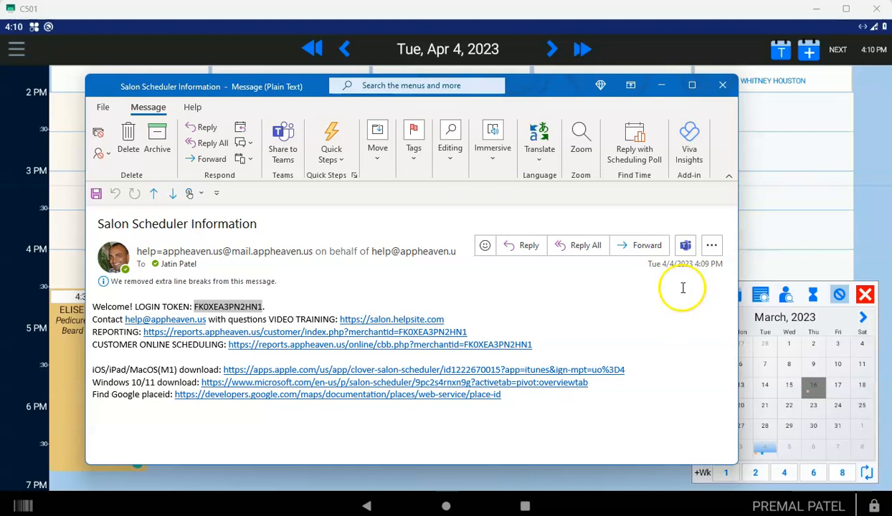
mouse_move(542, 275)
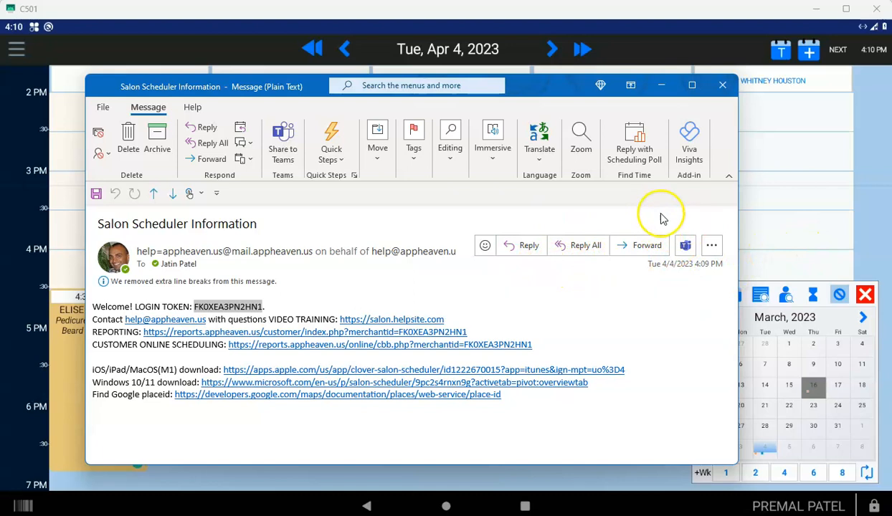
mouse_move(437, 332)
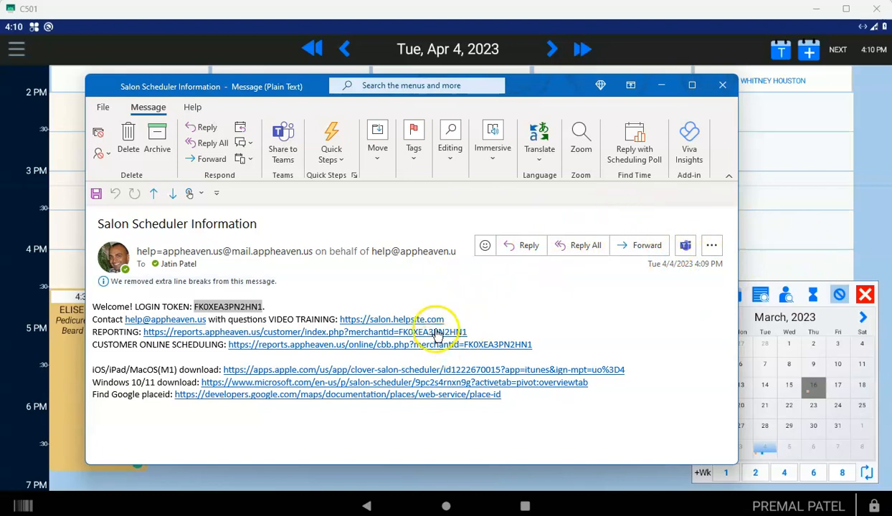
mouse_move(792, 174)
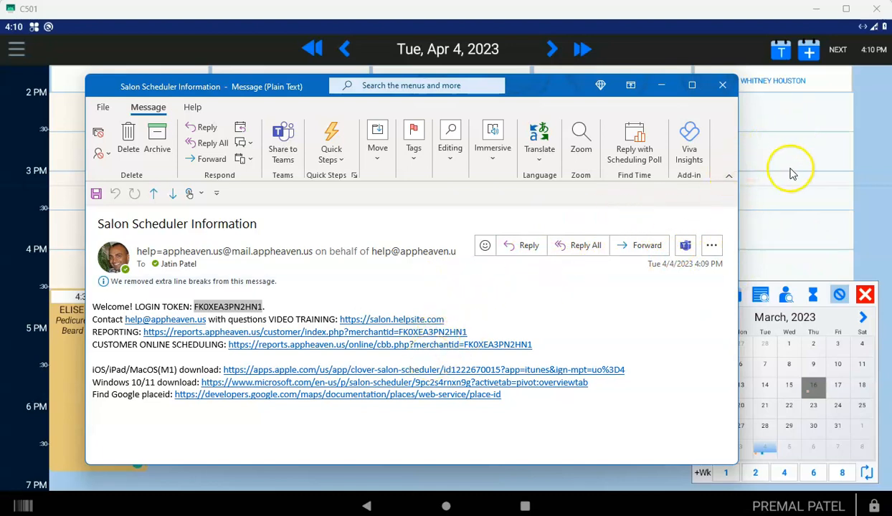
Dismiss the new appointment panel and the Whitney Houston column options to show the Tue, Apr 4 schedule
left_click(723, 85)
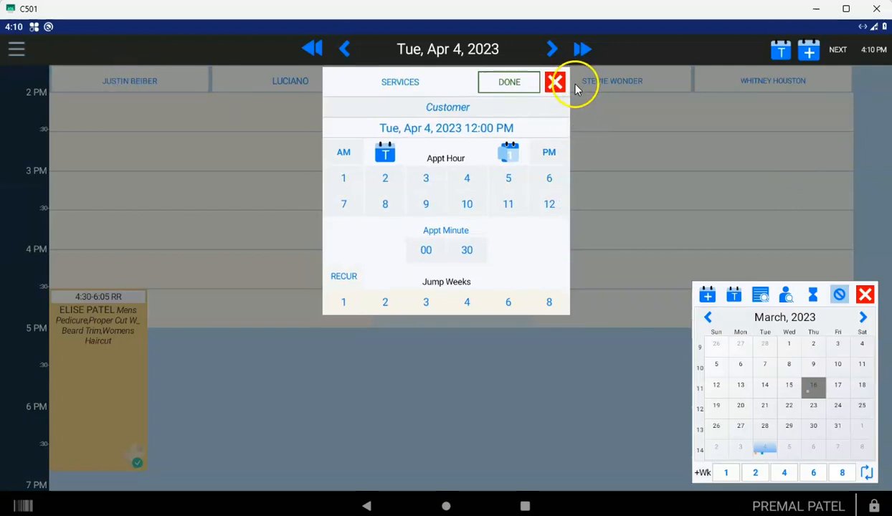
left_click(553, 82)
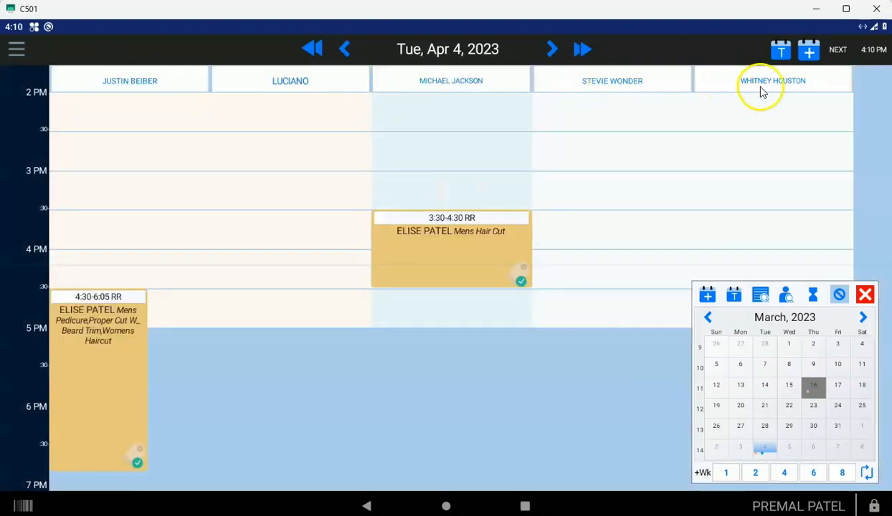
left_click(771, 80)
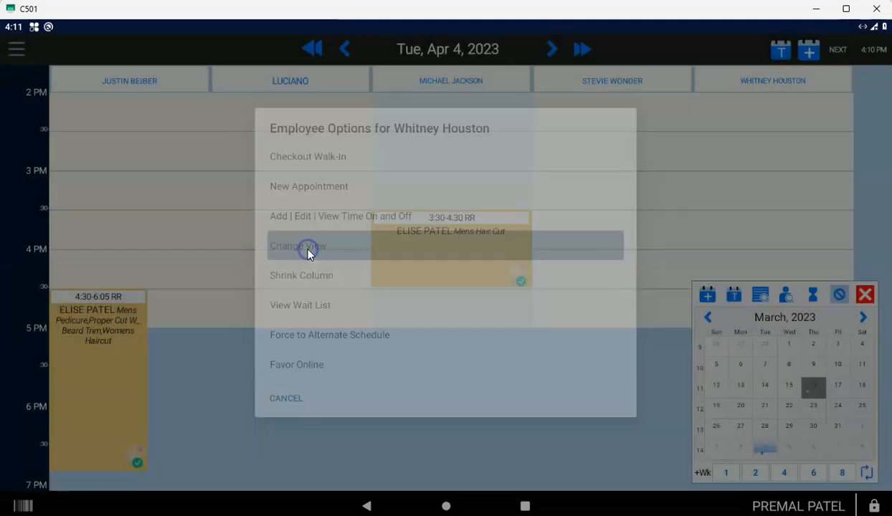
left_click(298, 247)
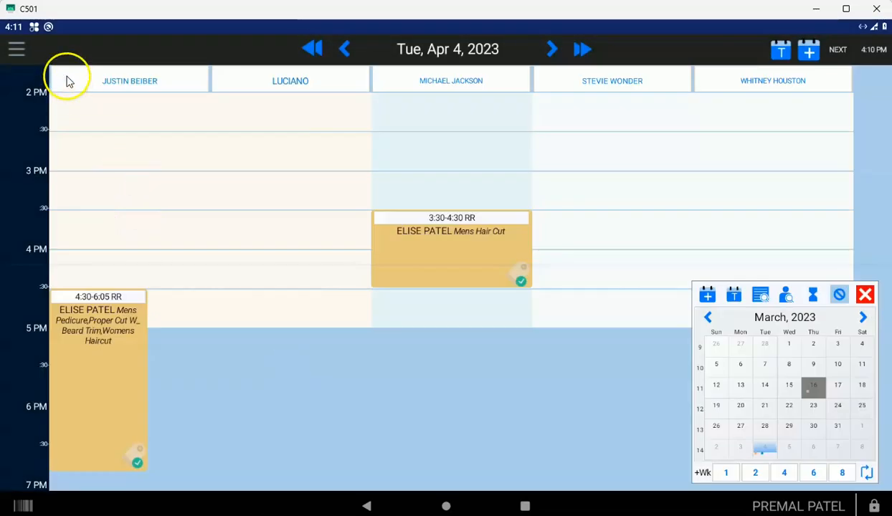
Go to Settings > Employee Settings and bring up Luciano Pavarotti's edit options to make his column invisible
left_click(17, 49)
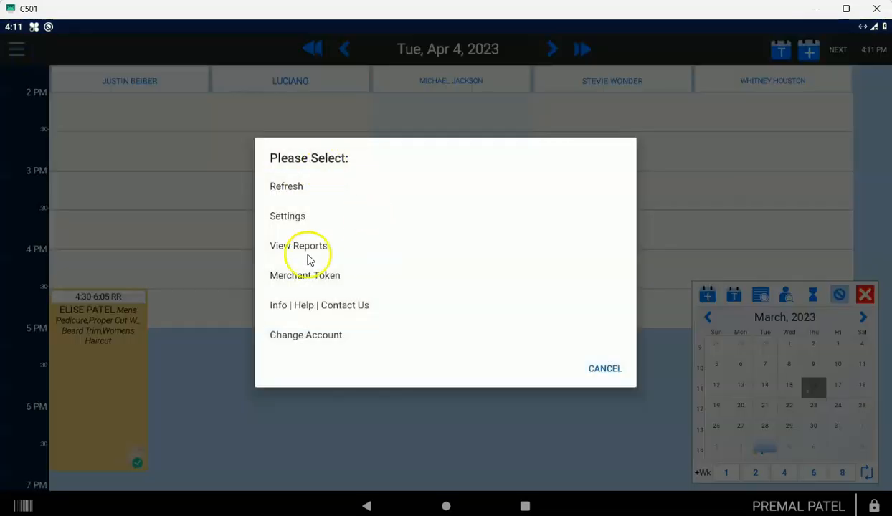
left_click(286, 186)
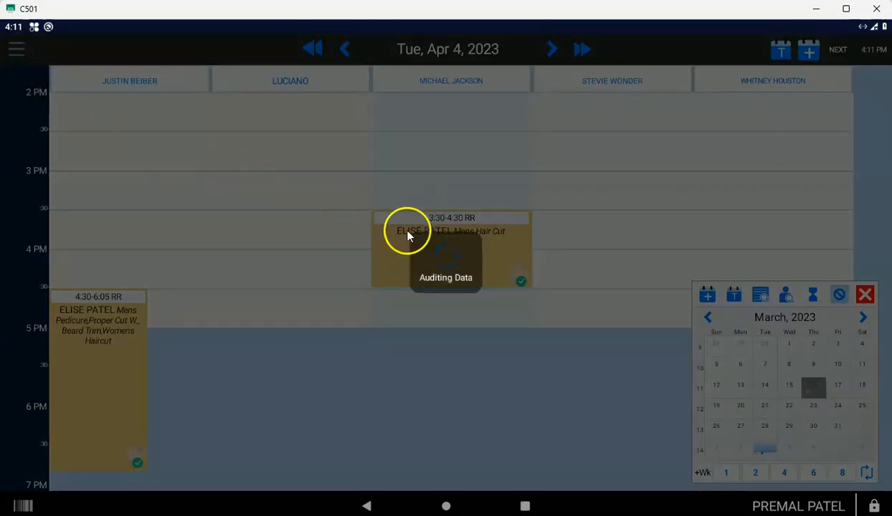
mouse_move(584, 244)
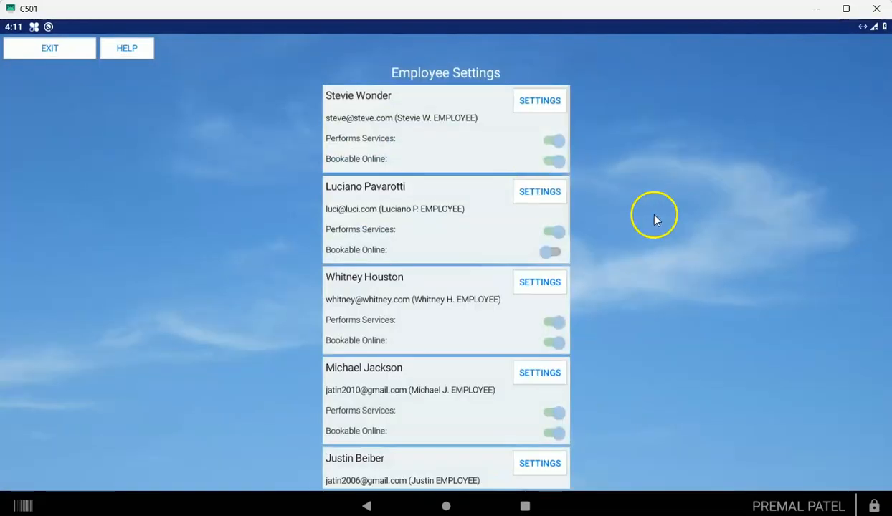
mouse_move(393, 238)
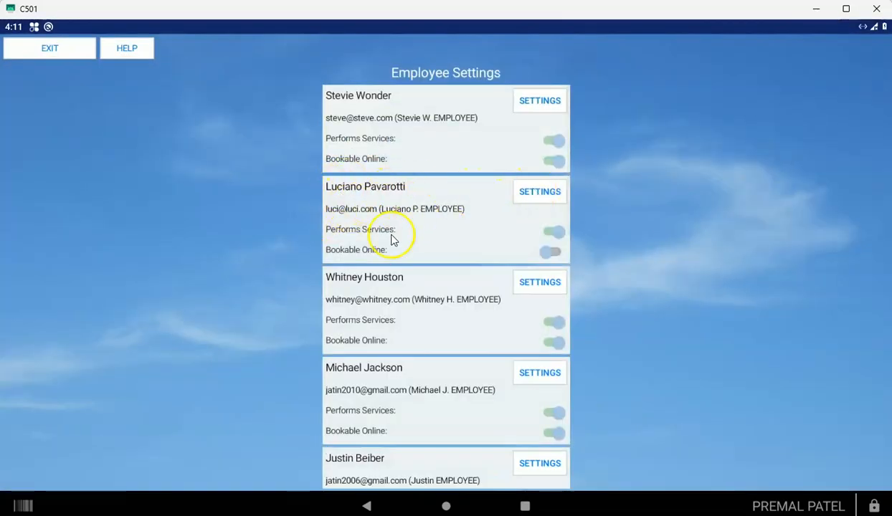
mouse_move(533, 226)
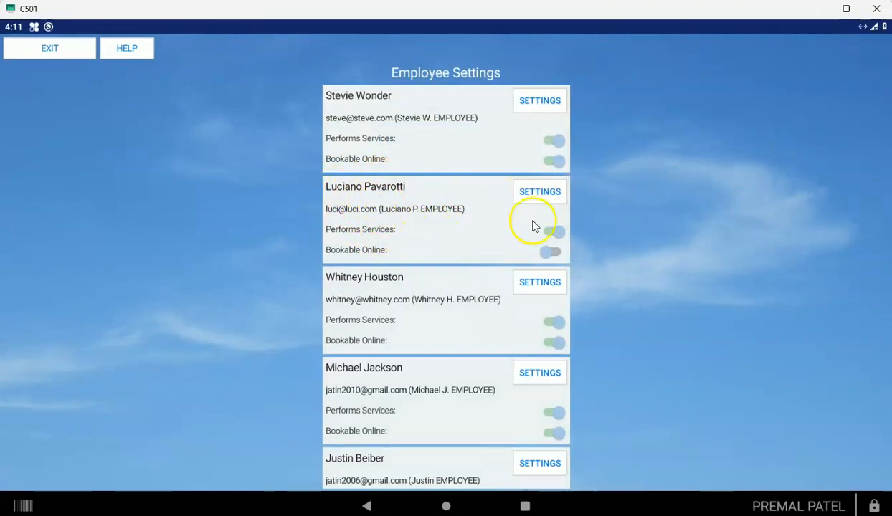
left_click(539, 192)
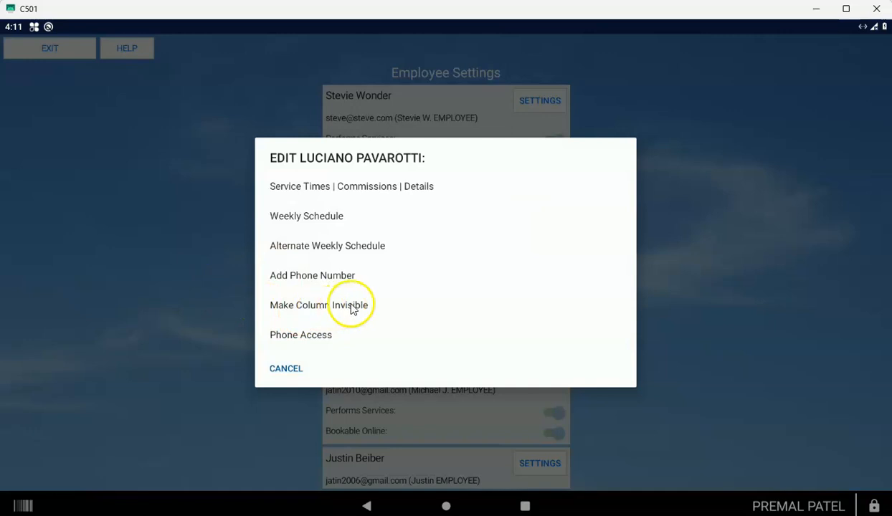
mouse_move(313, 310)
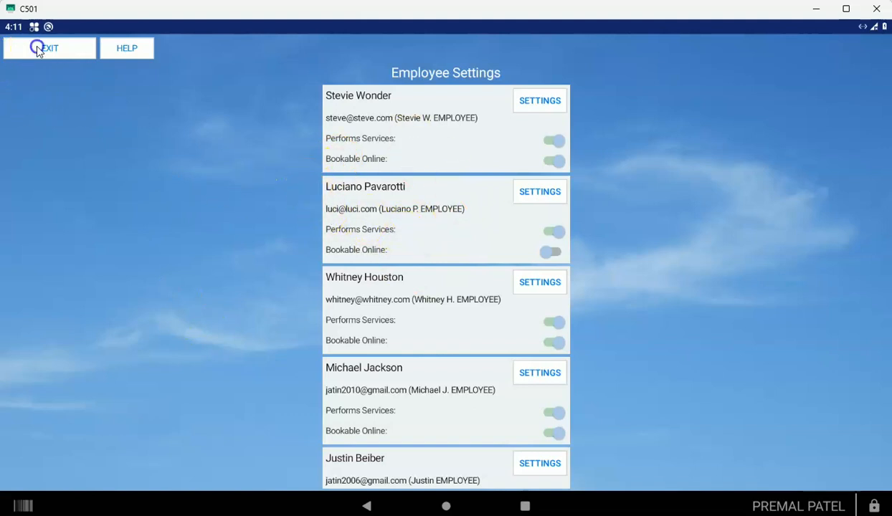
Exit Employee Settings to the schedule, then return to the main Settings menu
left_click(46, 49)
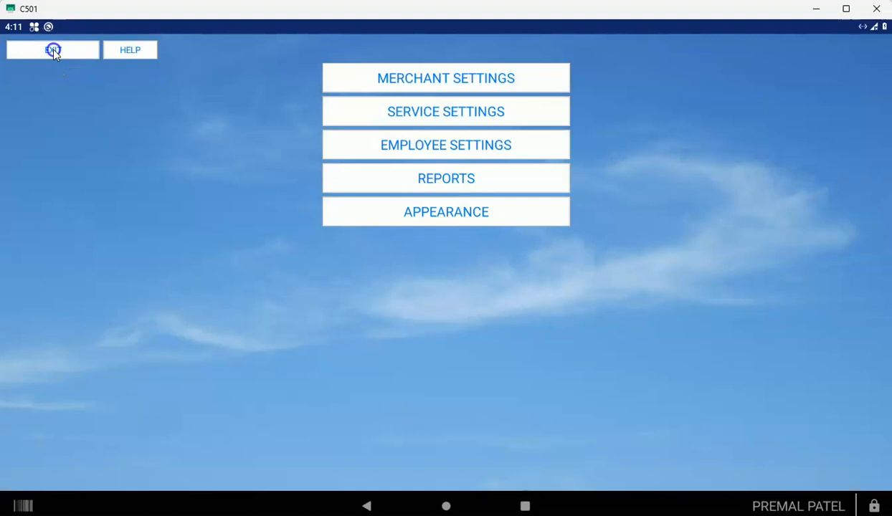
left_click(51, 49)
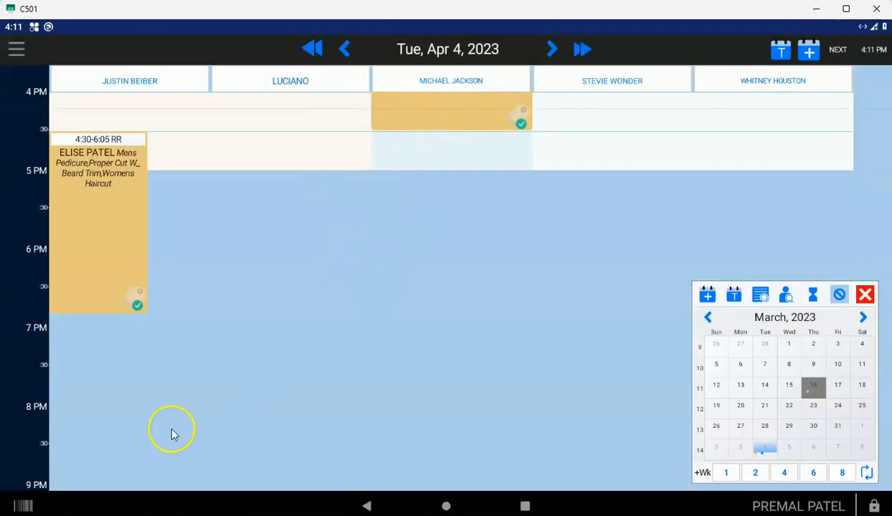
mouse_move(28, 499)
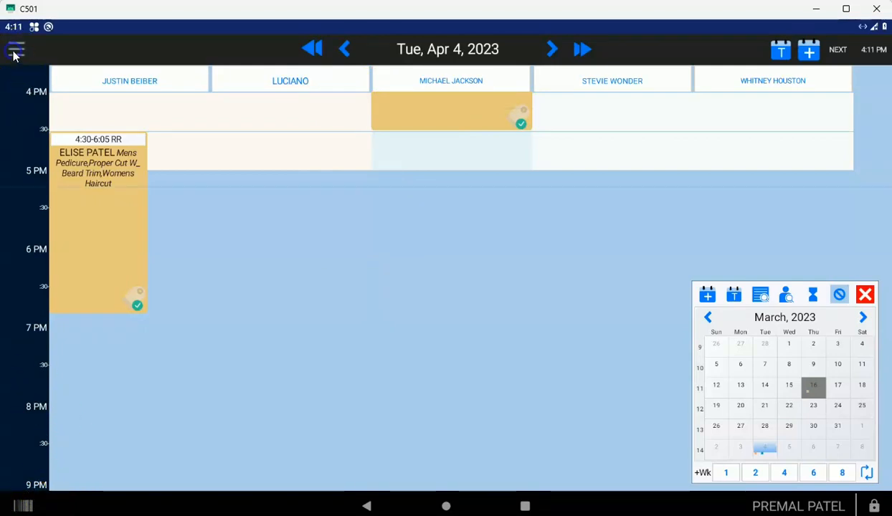
left_click(16, 48)
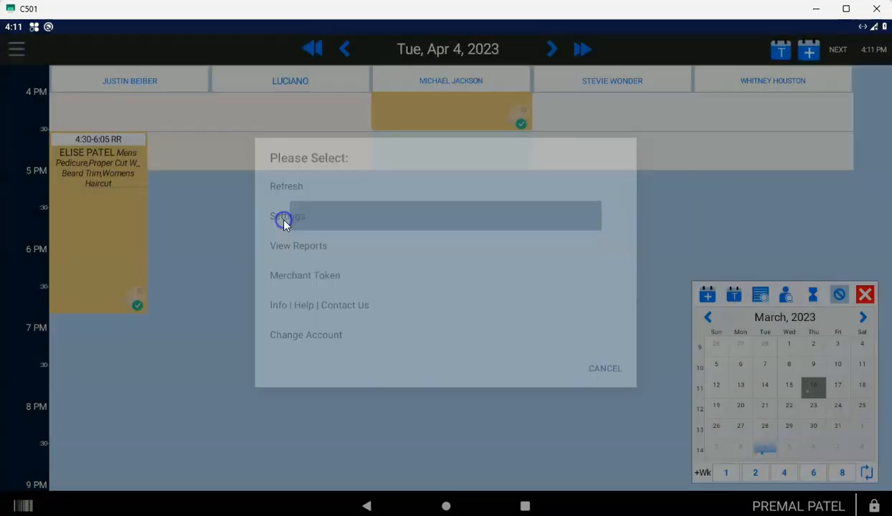
left_click(287, 216)
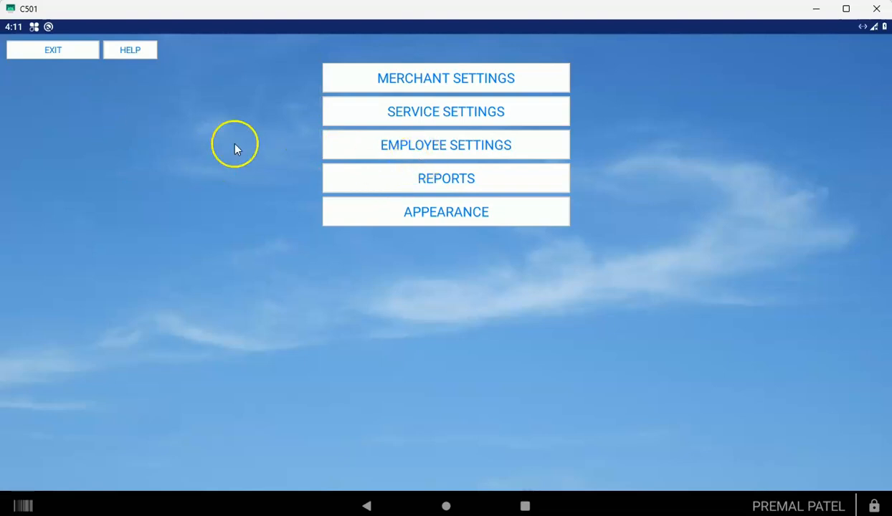
In Luciano Pavarotti's Phone Access permissions, change the Remote Employees Edit setting
left_click(444, 144)
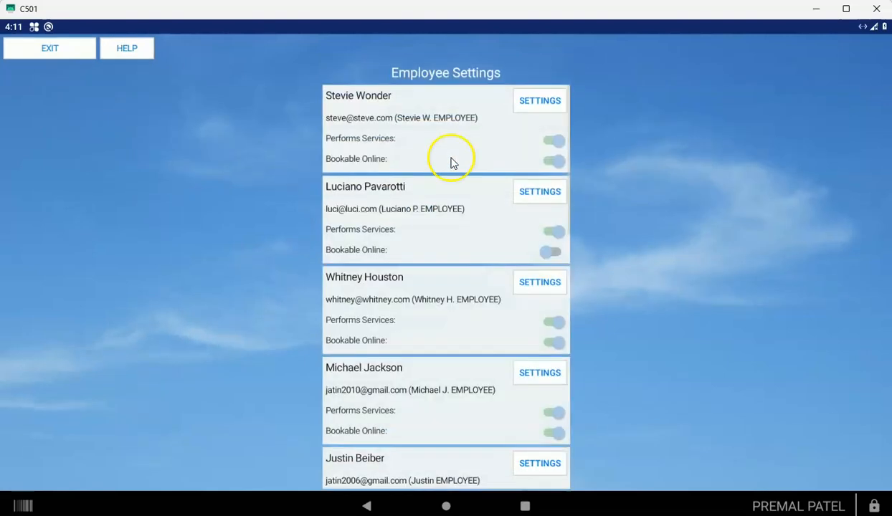
left_click(539, 193)
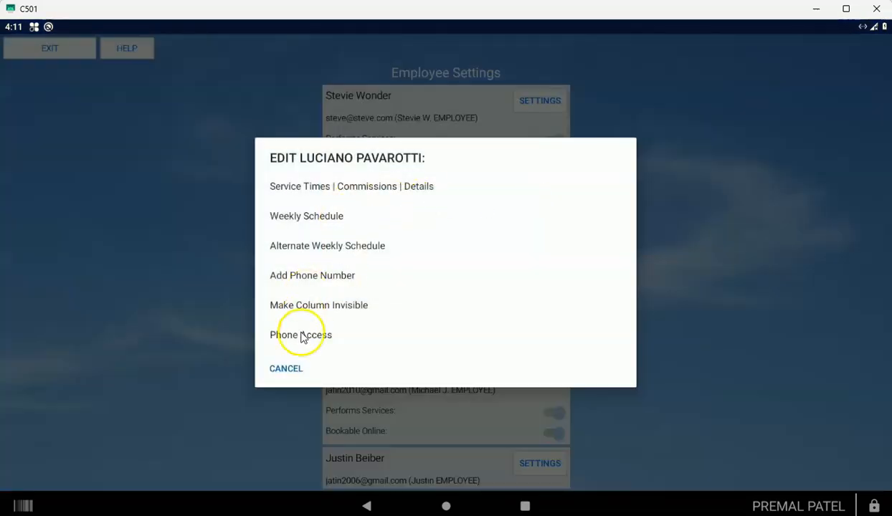
left_click(301, 335)
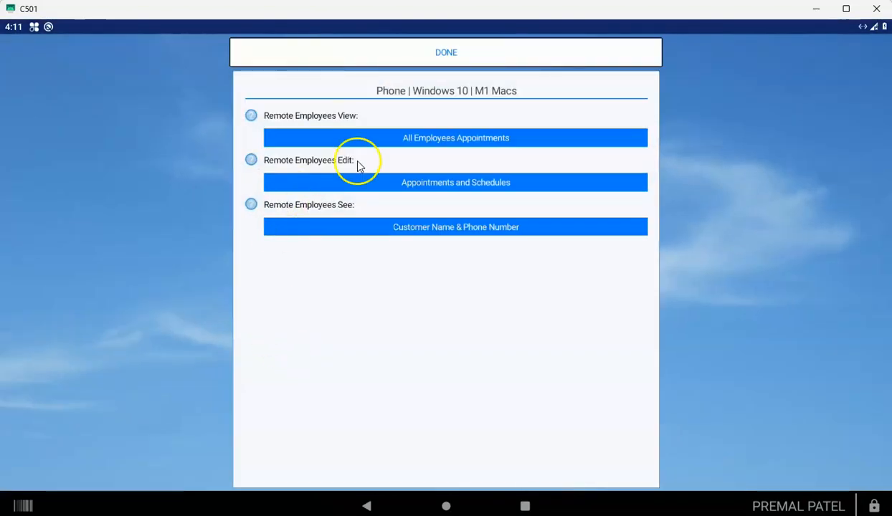
left_click(455, 138)
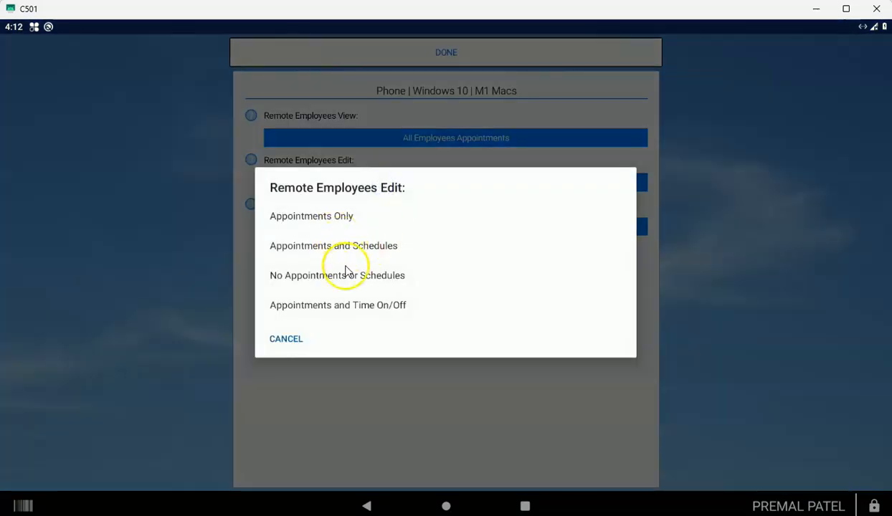
mouse_move(315, 215)
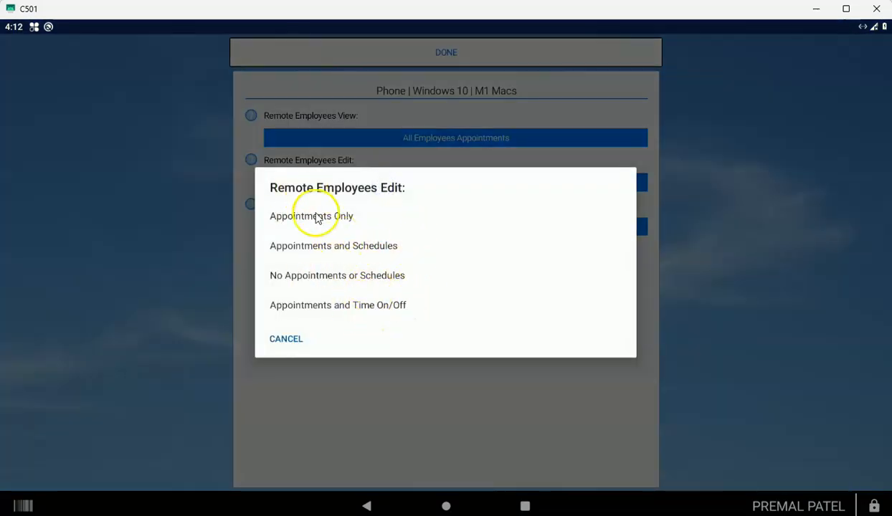
left_click(333, 245)
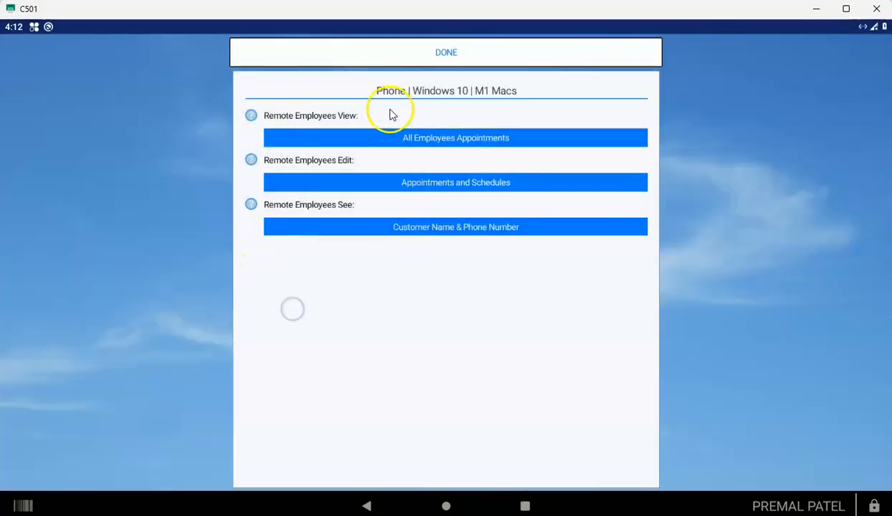
left_click(446, 51)
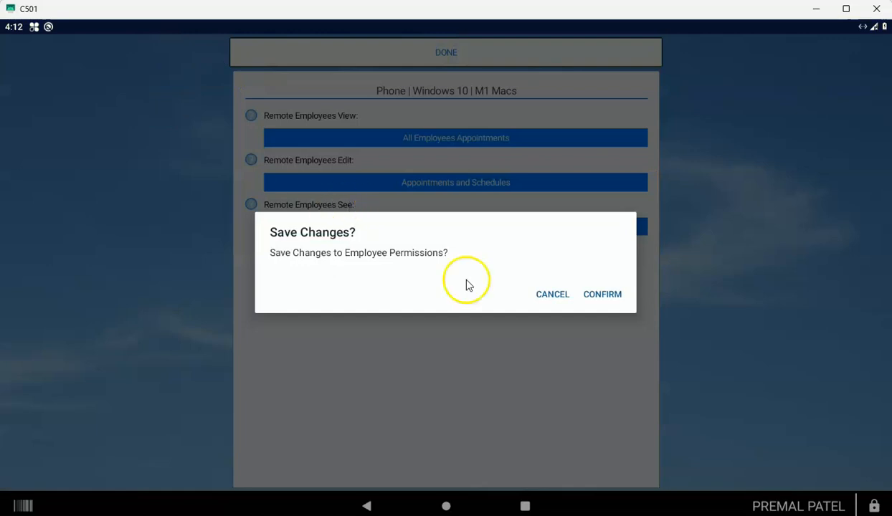
left_click(602, 294)
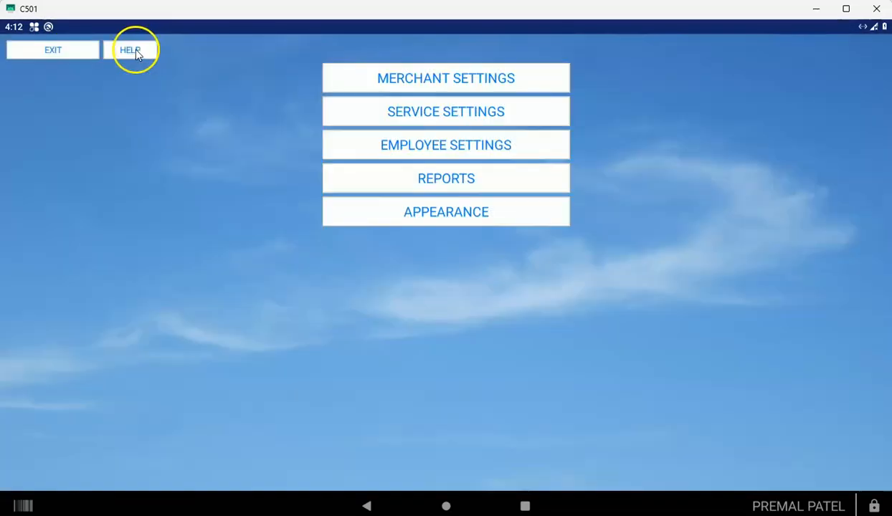
left_click(53, 49)
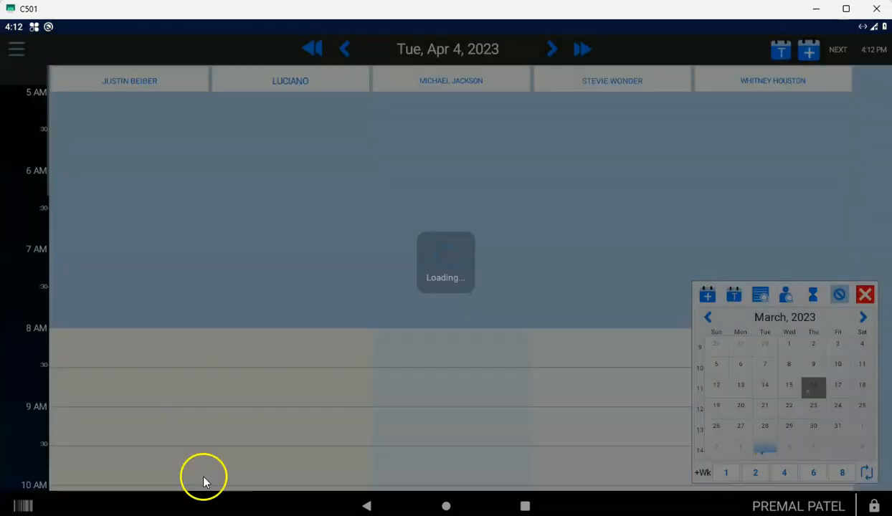